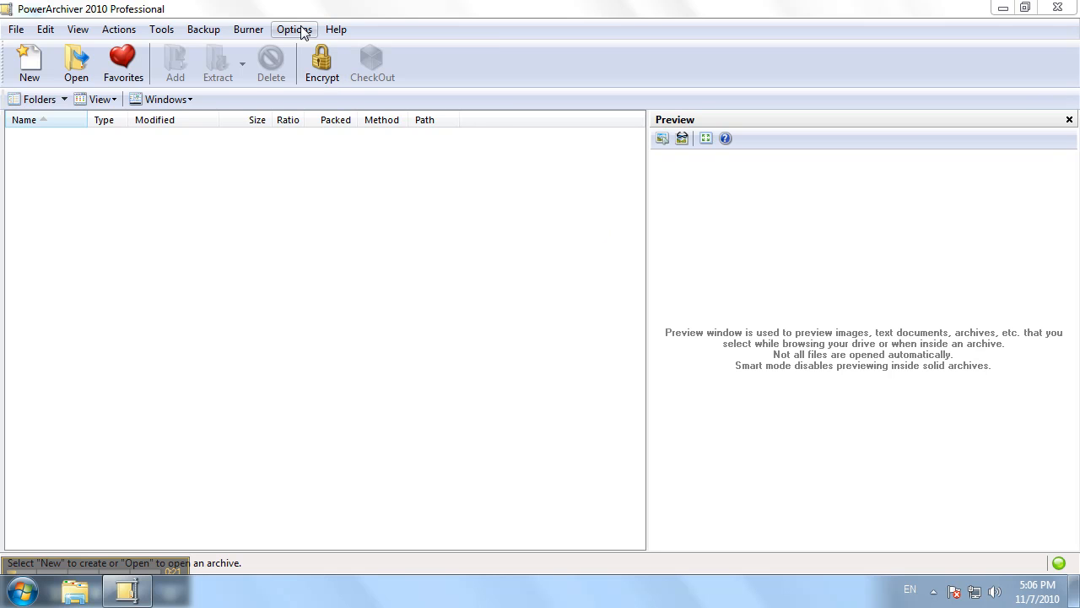
Open the Configuration window from the Options menu.
{"action": "left_click", "coordinate": [294, 29]}
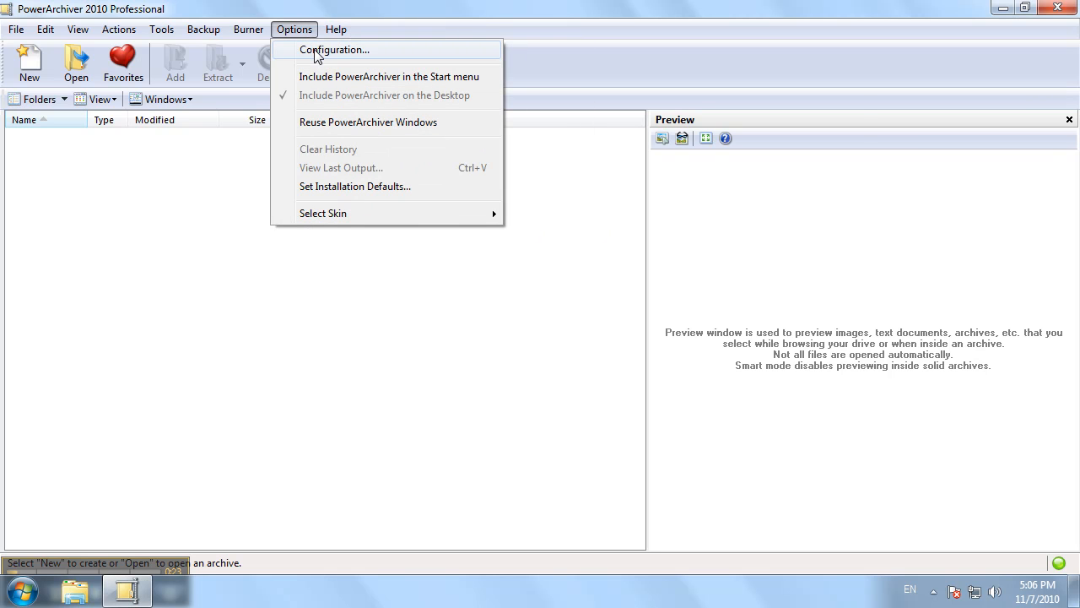
{"action": "left_click", "coordinate": [334, 49]}
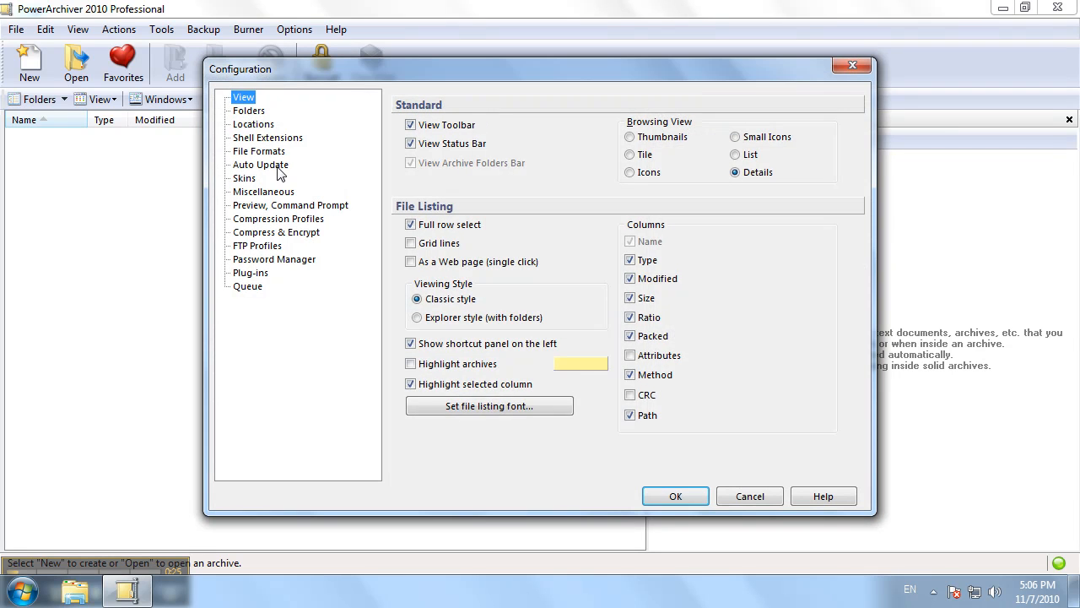
On the Auto Update page, enable 'Check silently during PowerArchiver startup'.
{"action": "left_click", "coordinate": [261, 164]}
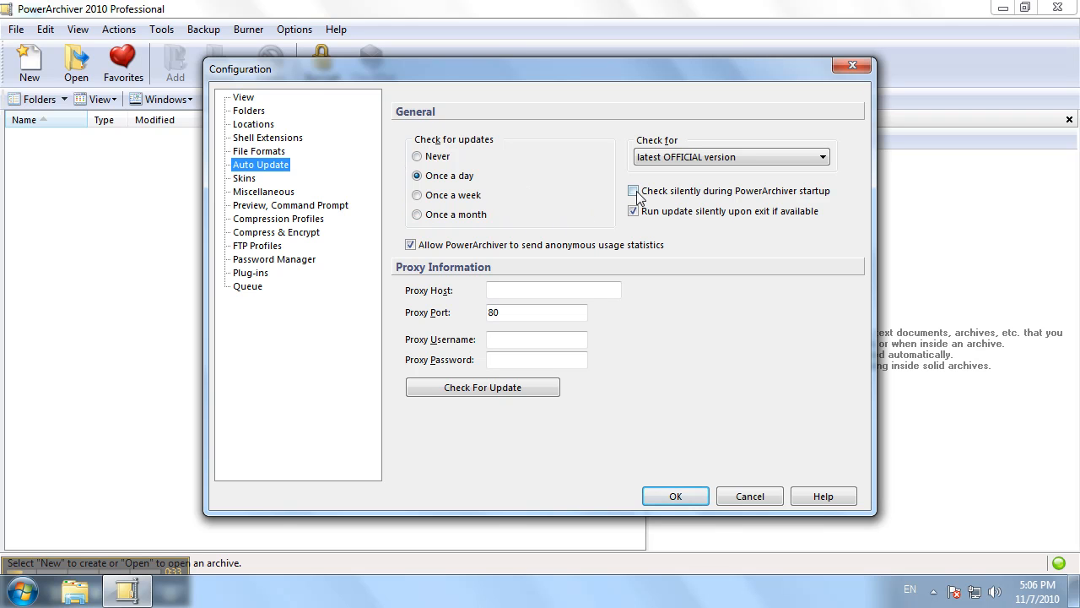
{"action": "left_click", "coordinate": [633, 191]}
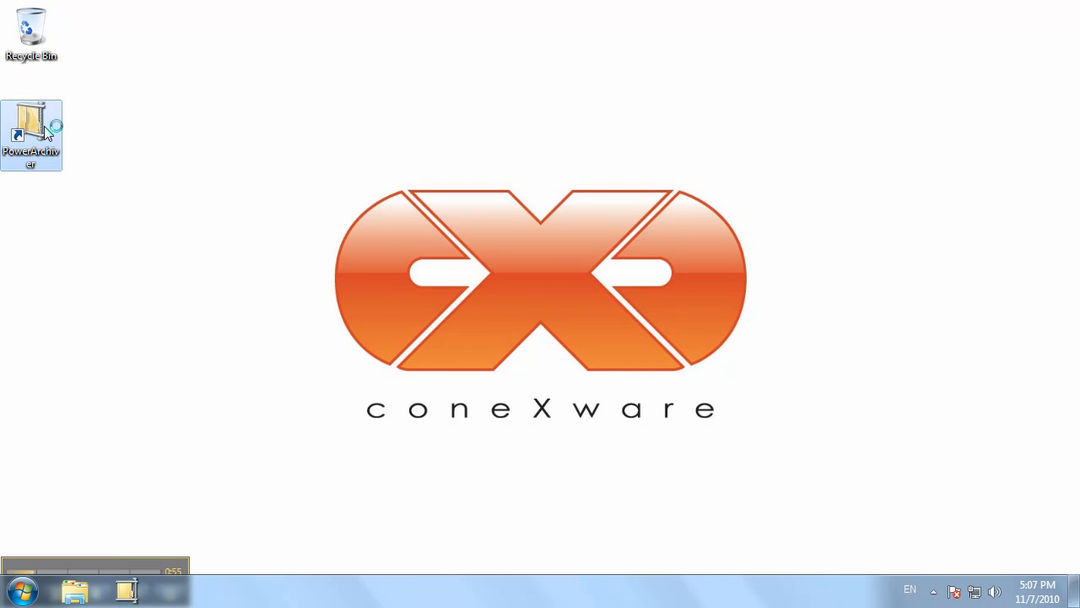
Relaunch PowerArchiver from its desktop shortcut.
{"action": "double_click", "coordinate": [32, 127]}
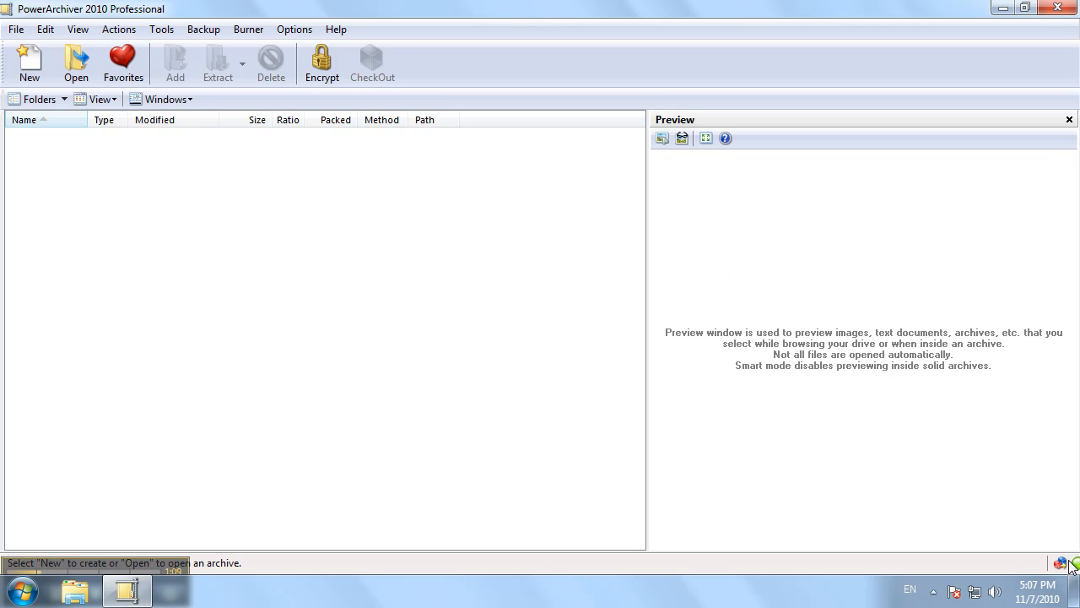
{"action": "mouse_move", "coordinate": [1055, 561]}
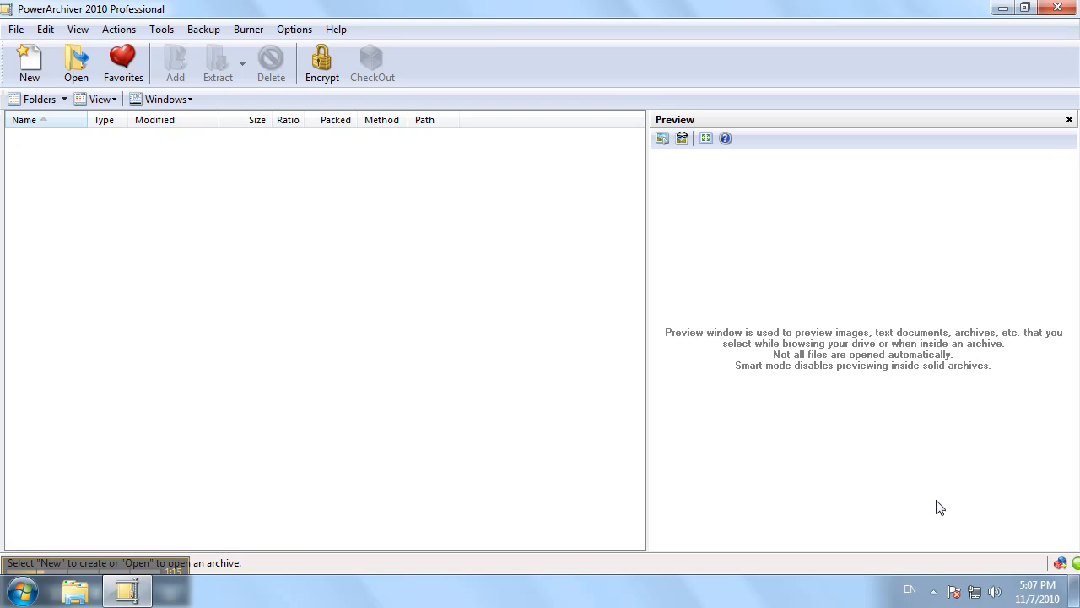
{"action": "mouse_move", "coordinate": [591, 365]}
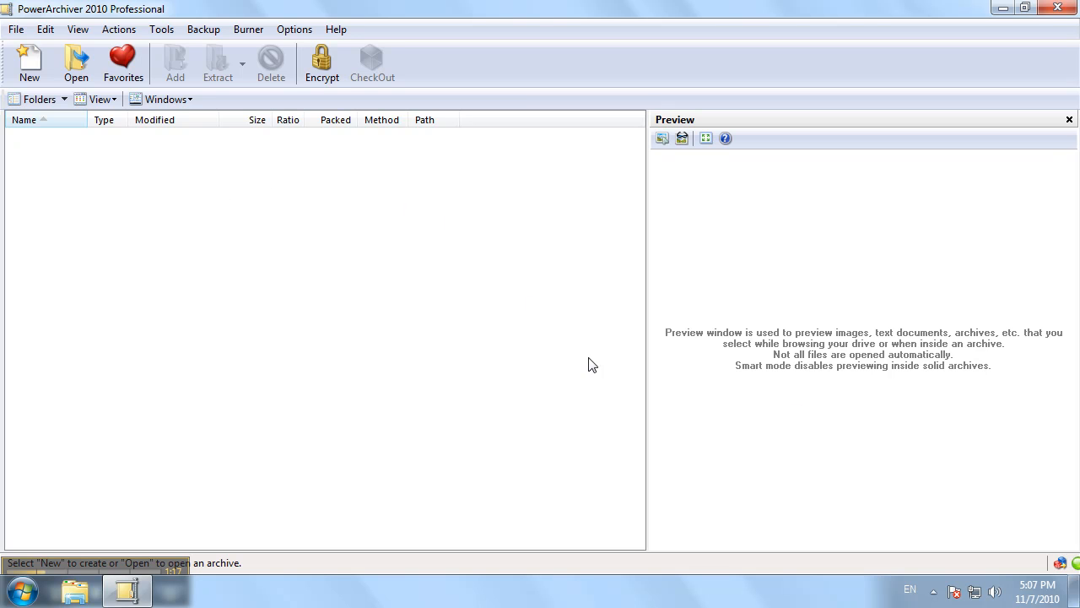
{"action": "mouse_move", "coordinate": [1061, 8]}
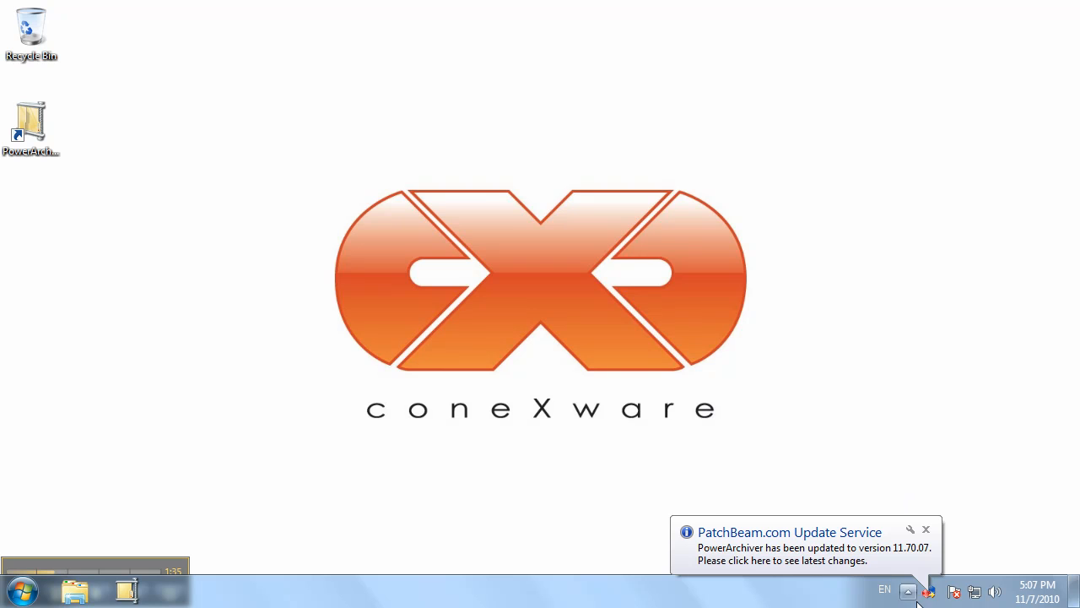
{"action": "mouse_move", "coordinate": [794, 434]}
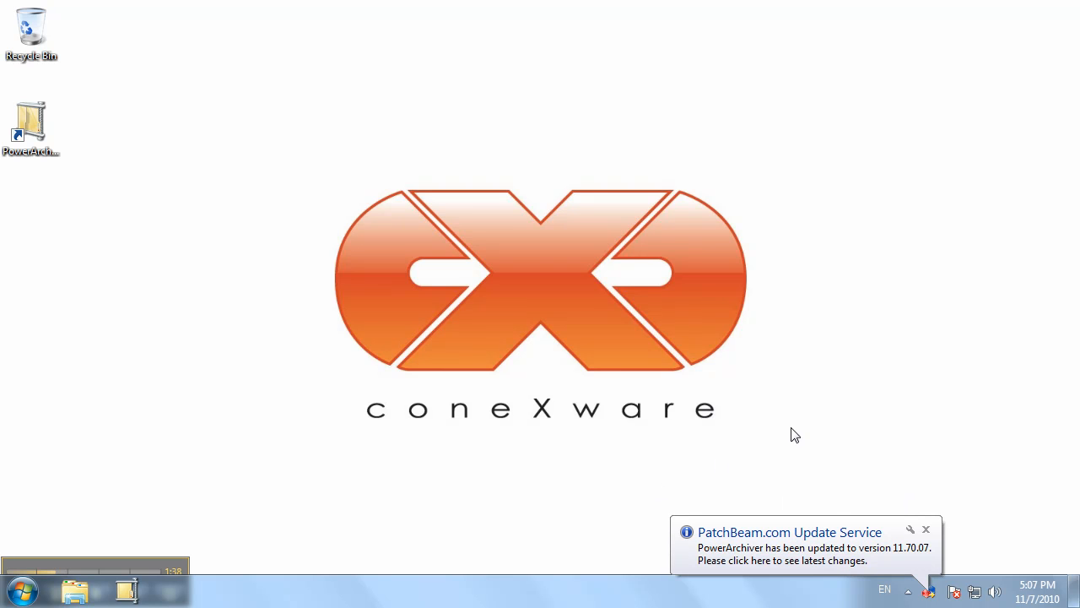
Relaunch the updated PowerArchiver 11.70.07 from its desktop shortcut.
{"action": "left_click", "coordinate": [32, 125]}
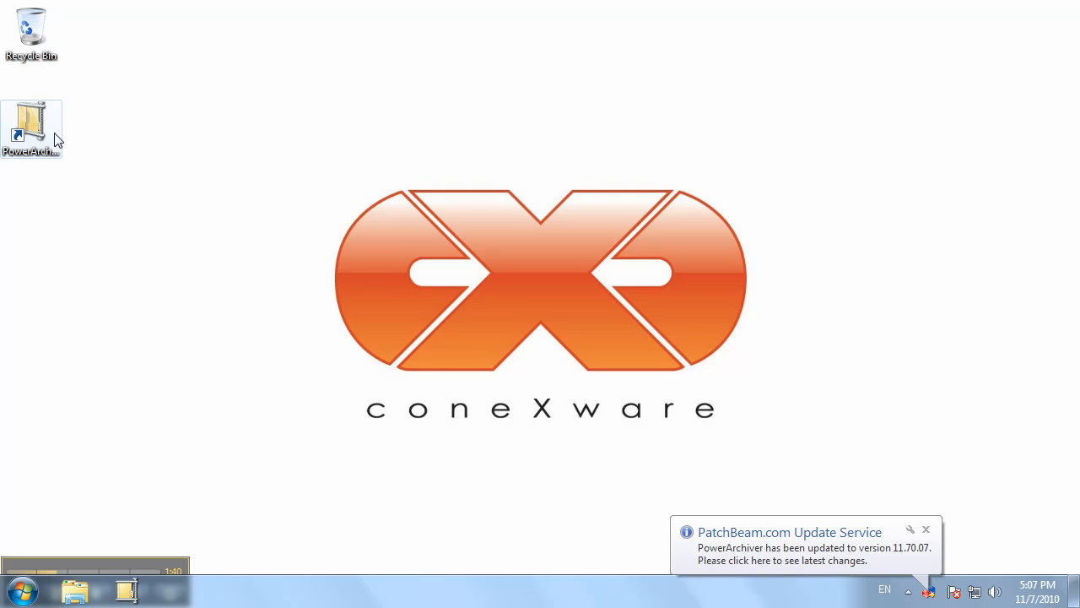
{"action": "double_click", "coordinate": [31, 126]}
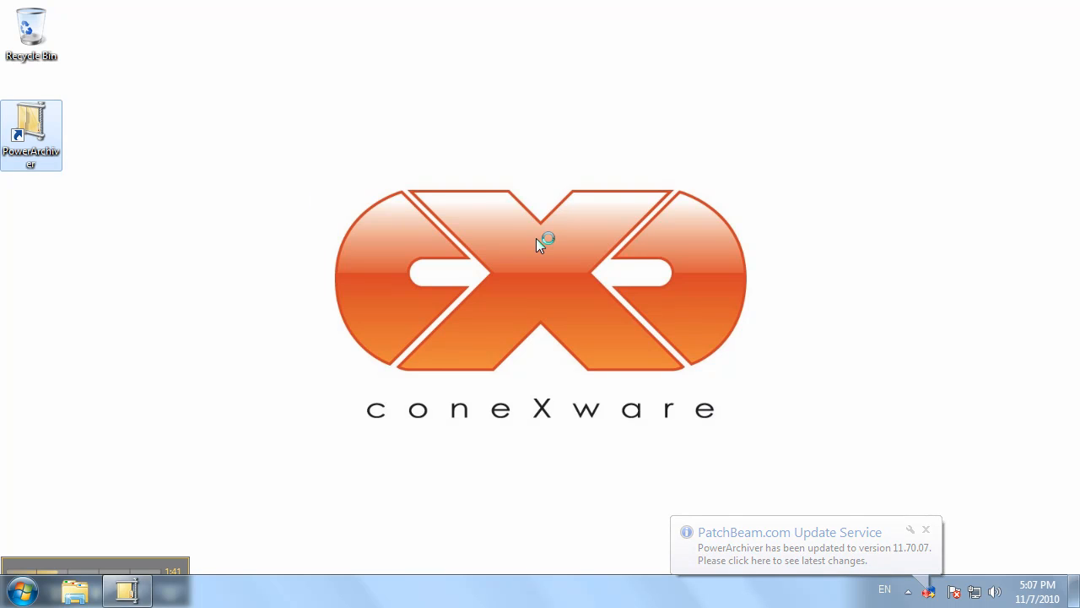